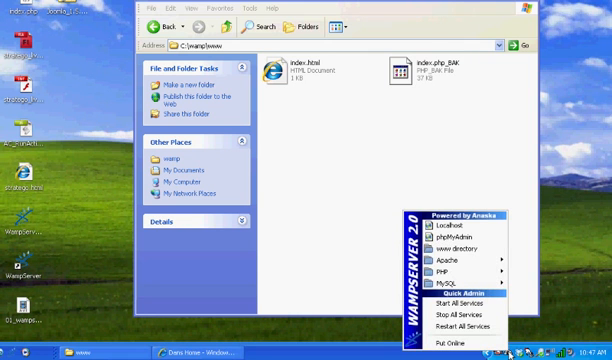
mouse_move(460, 246)
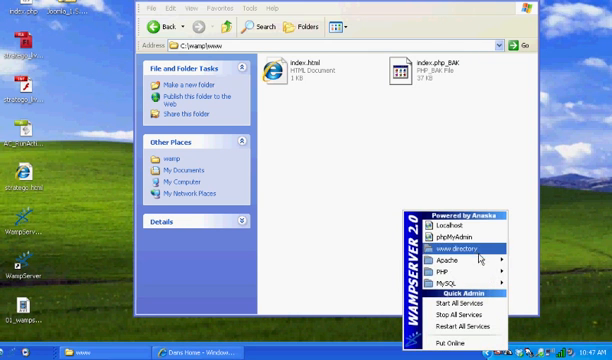
mouse_move(460, 234)
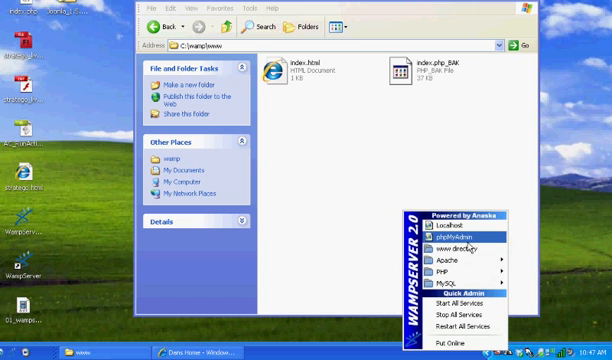
mouse_move(454, 346)
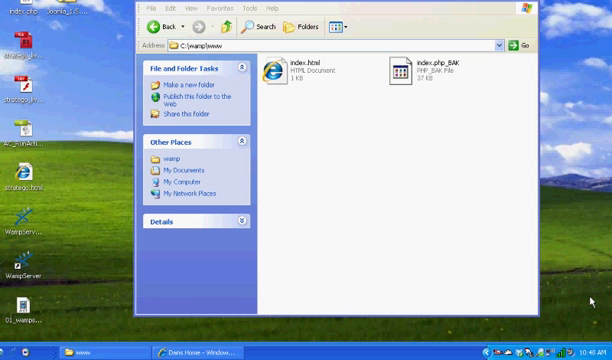
mouse_move(396, 338)
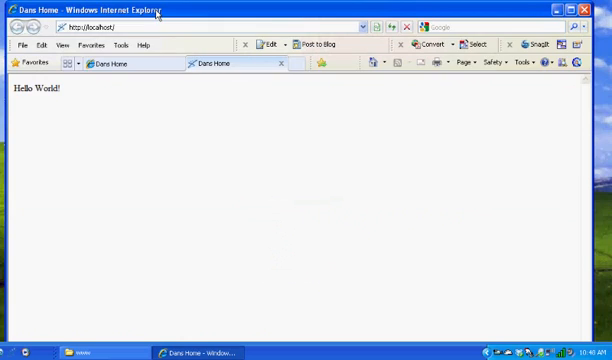
Launch cmd from Start > Run and run ipconfig to reveal the IP address 192.168.2.115
left_click(24, 352)
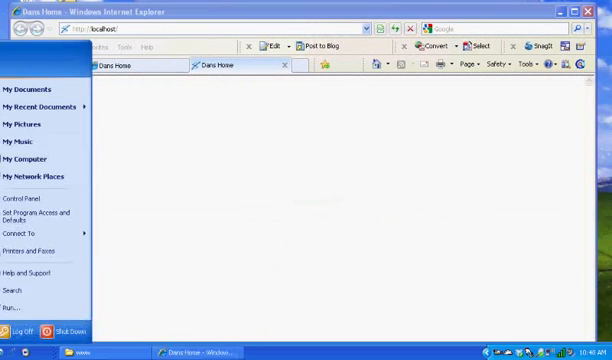
mouse_move(16, 306)
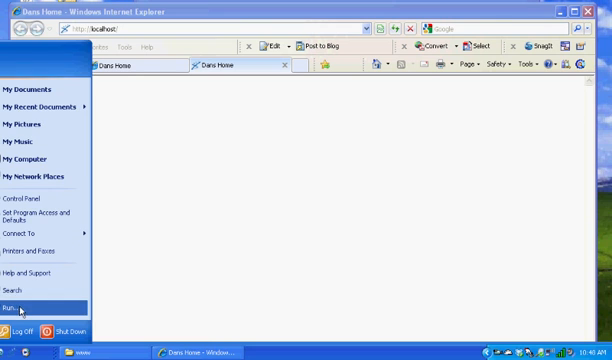
left_click(12, 304)
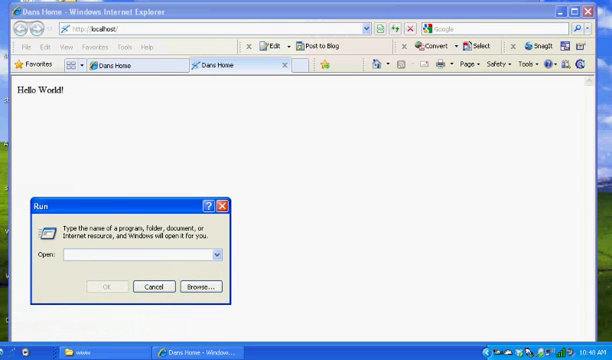
left_click(108, 286)
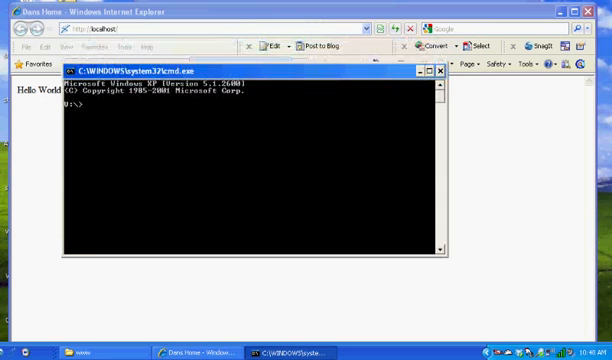
type("ipcon")
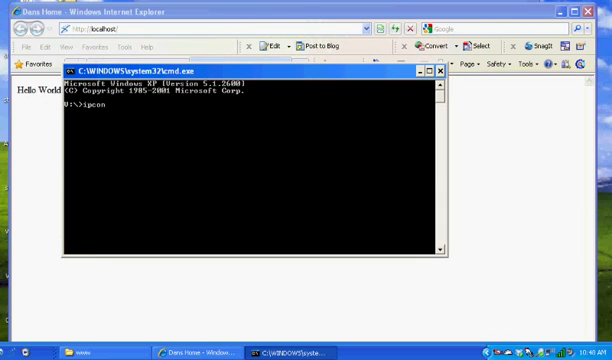
key("Return")
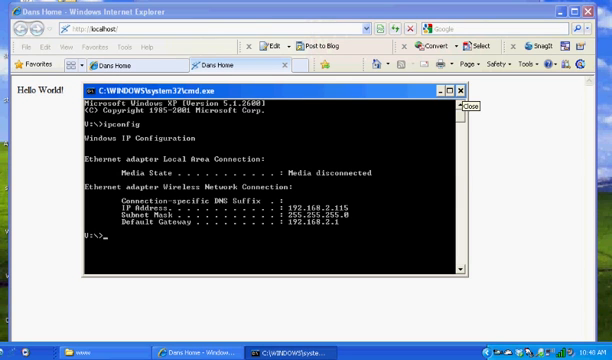
mouse_move(464, 102)
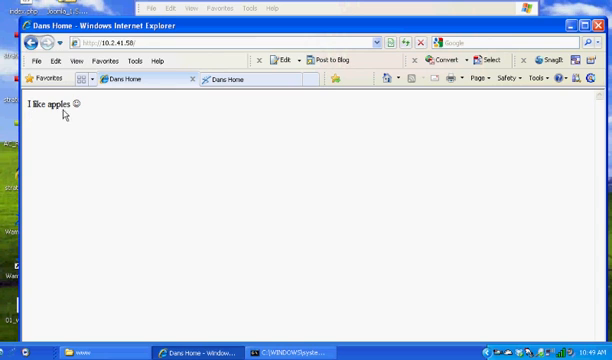
mouse_move(104, 120)
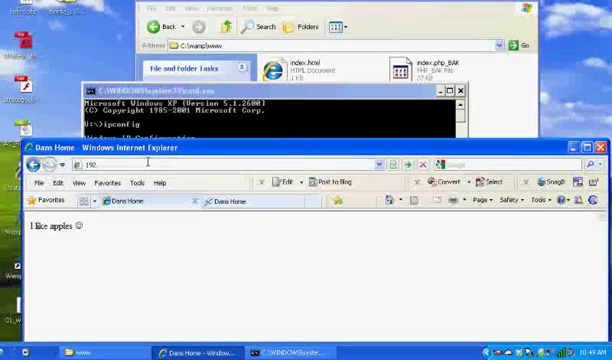
type("168.2.115/")
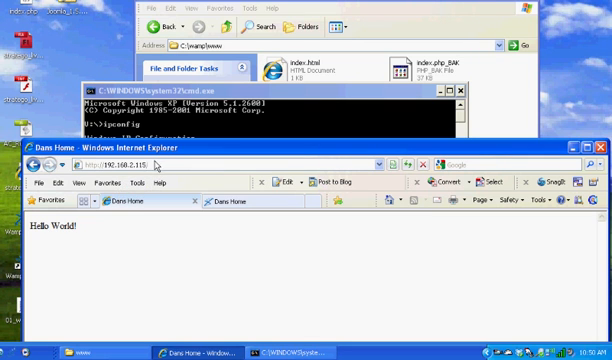
mouse_move(86, 236)
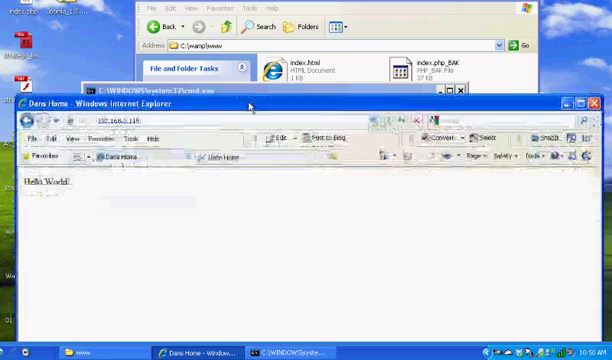
left_click(592, 104)
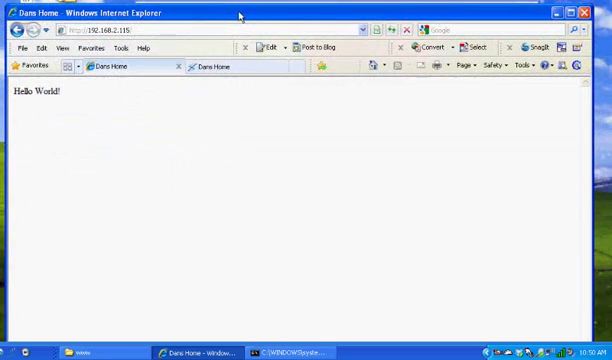
left_click(218, 68)
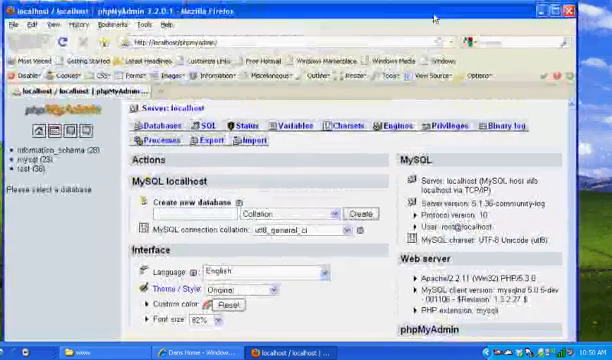
Show the Privileges page listing MySQL user accounts and their global privileges
left_click(448, 124)
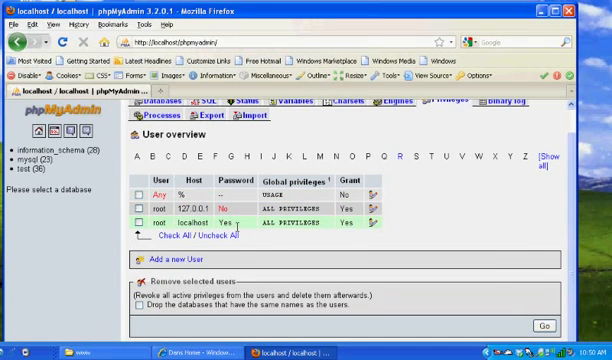
mouse_move(376, 224)
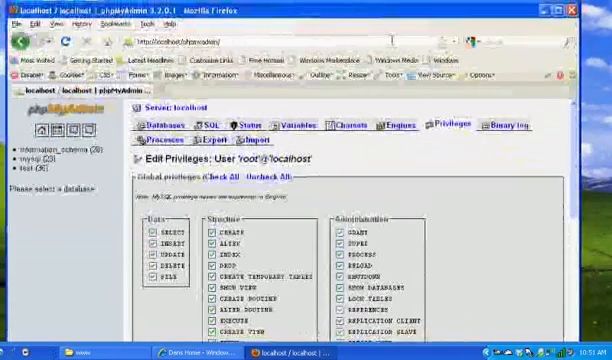
Enter and retype a new password for root@localhost under Change password and submit with Go
scroll("down", 3)
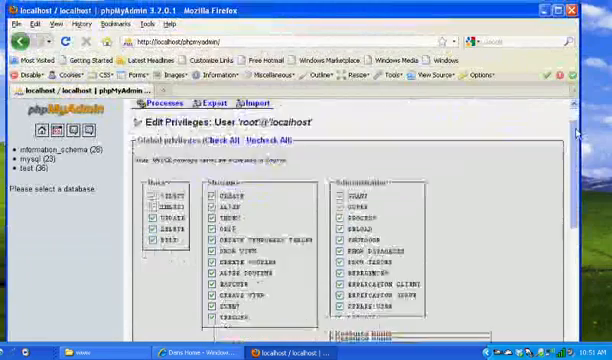
scroll("down", 3)
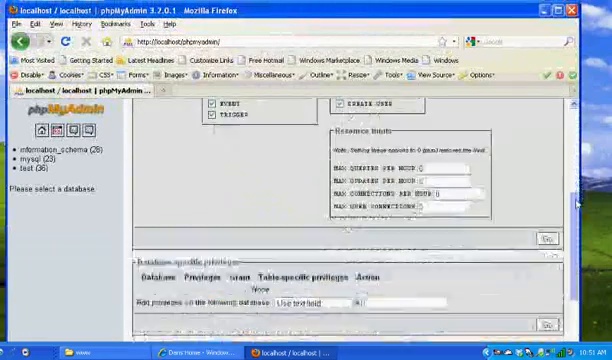
scroll("down", 3)
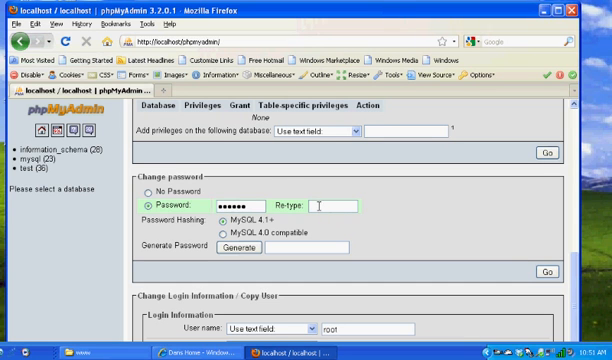
type("••")
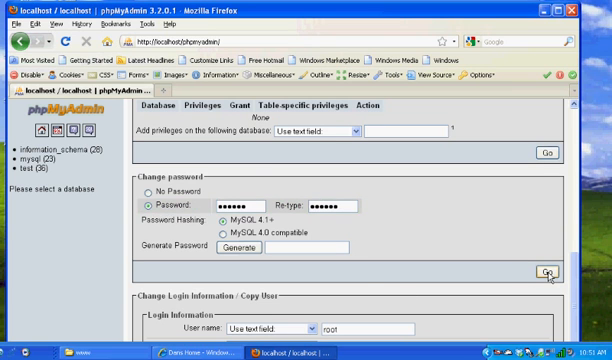
left_click(548, 272)
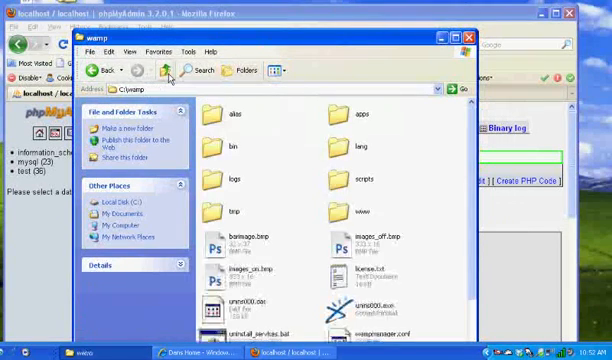
Browse C:\wamp and enter the subfolder that holds phpMyAdmin's config.inc.php
scroll("down", 3)
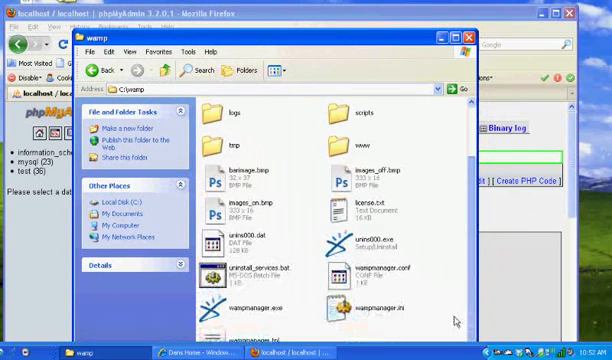
scroll("up", 3)
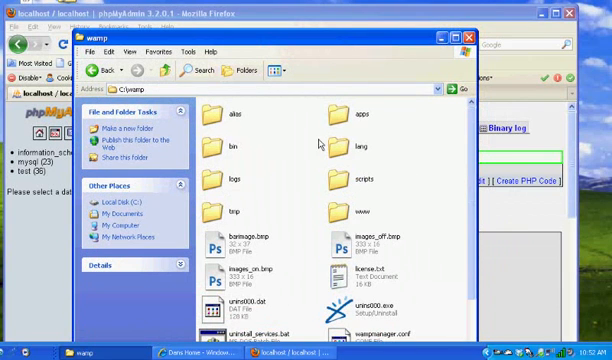
double_click(352, 120)
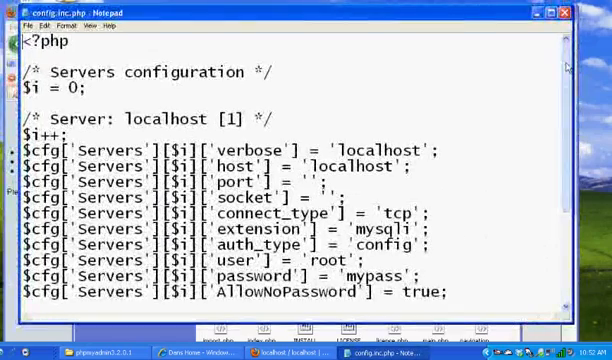
scroll("down", 3)
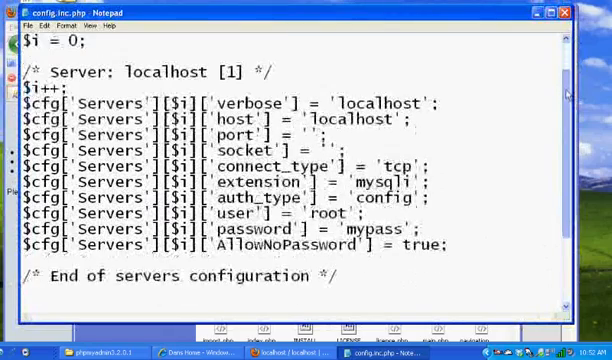
scroll("up", 3)
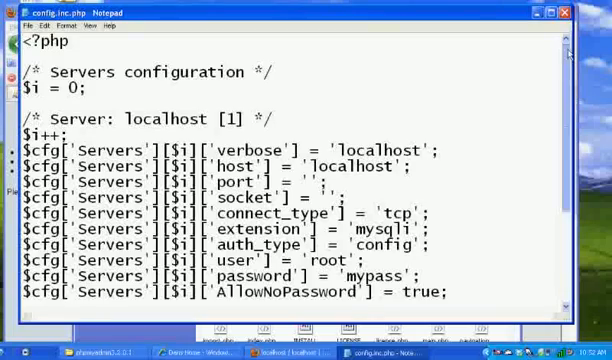
scroll("down", 3)
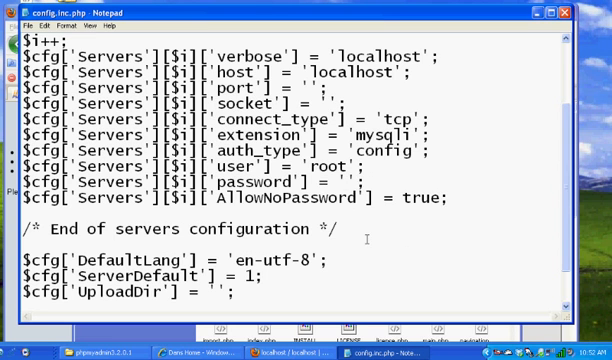
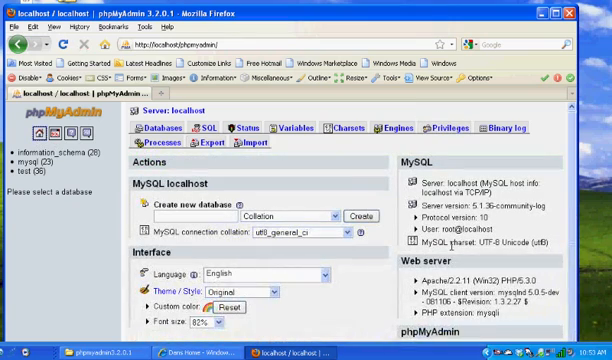
Reload phpMyAdmin at localhost and confirm the server home page still loads
scroll("down", 3)
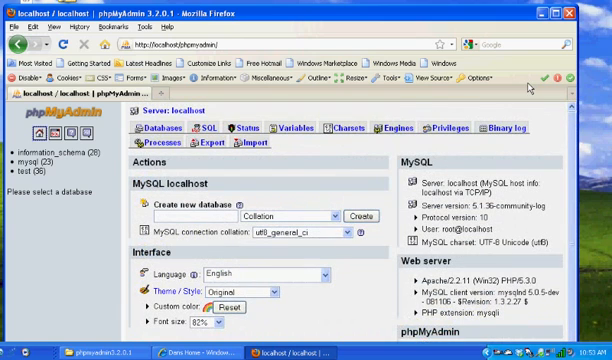
mouse_move(384, 44)
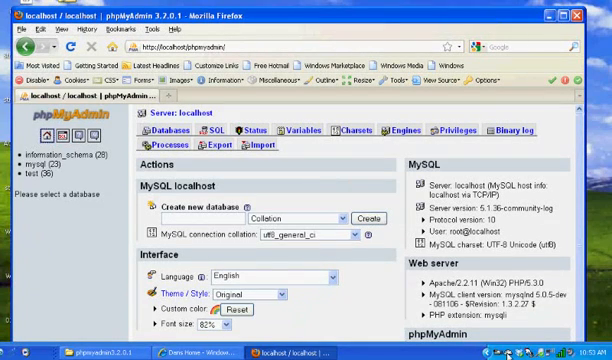
left_click(512, 352)
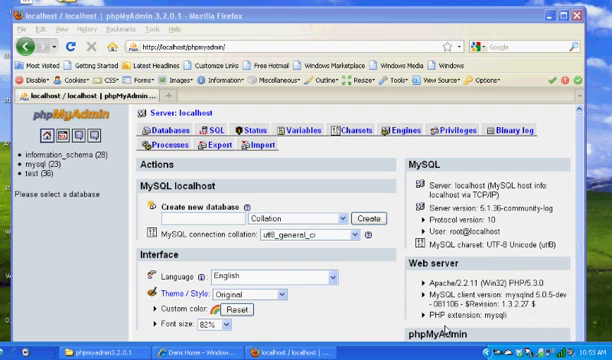
mouse_move(336, 18)
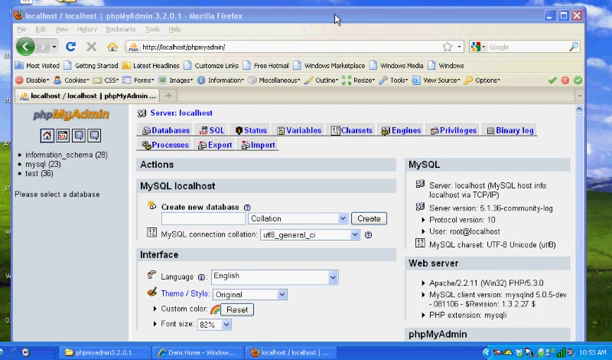